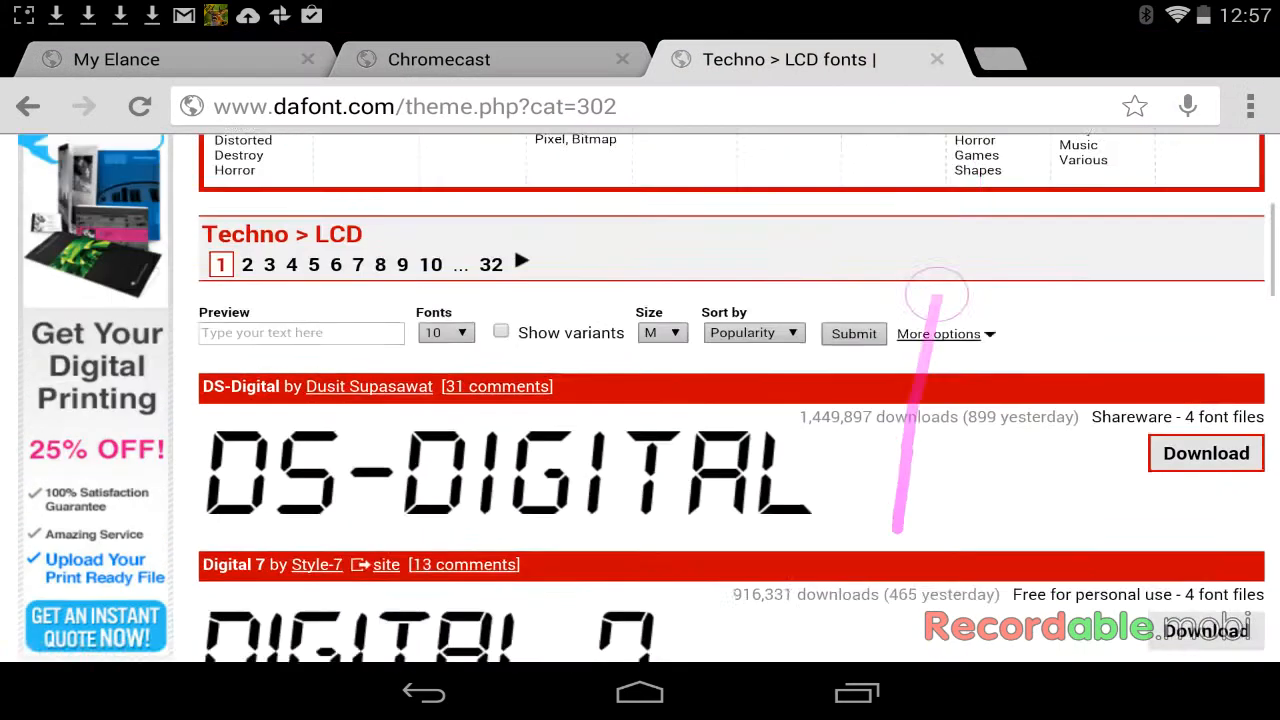
- Download the DS-Digital font from dafont's LCD page and return to the home screen
scroll("up", 3)
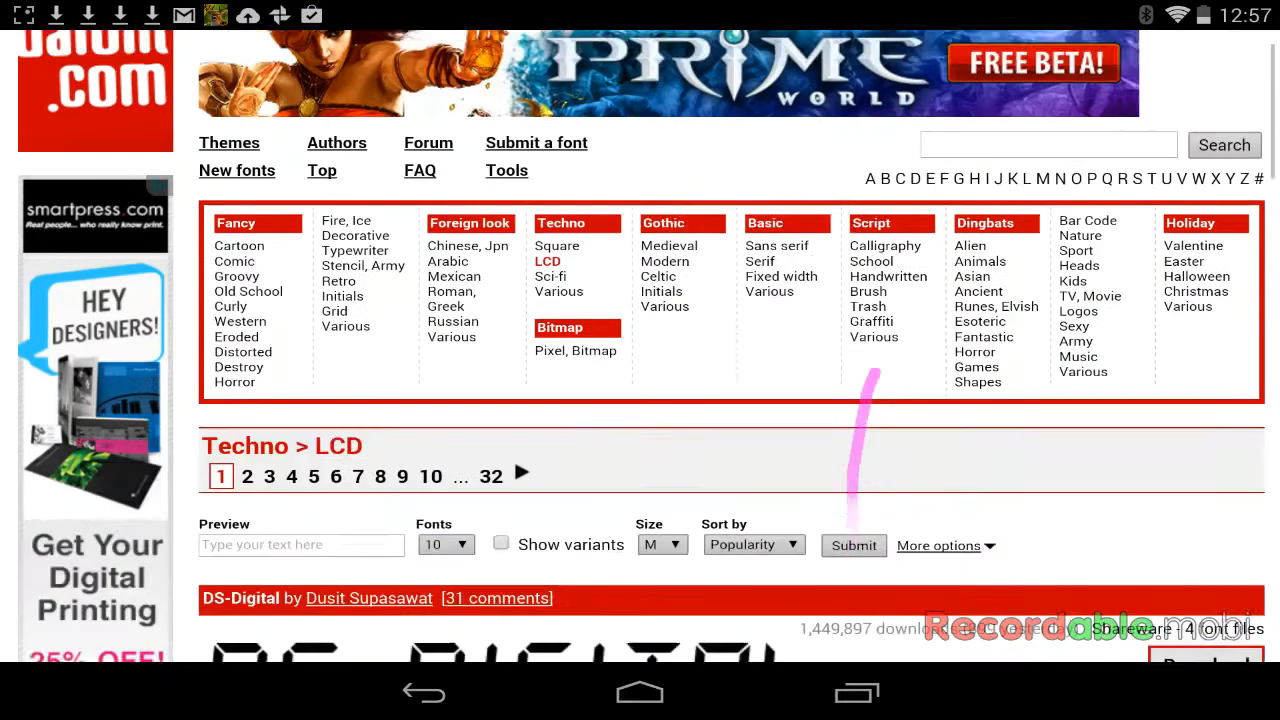
scroll("down", 3)
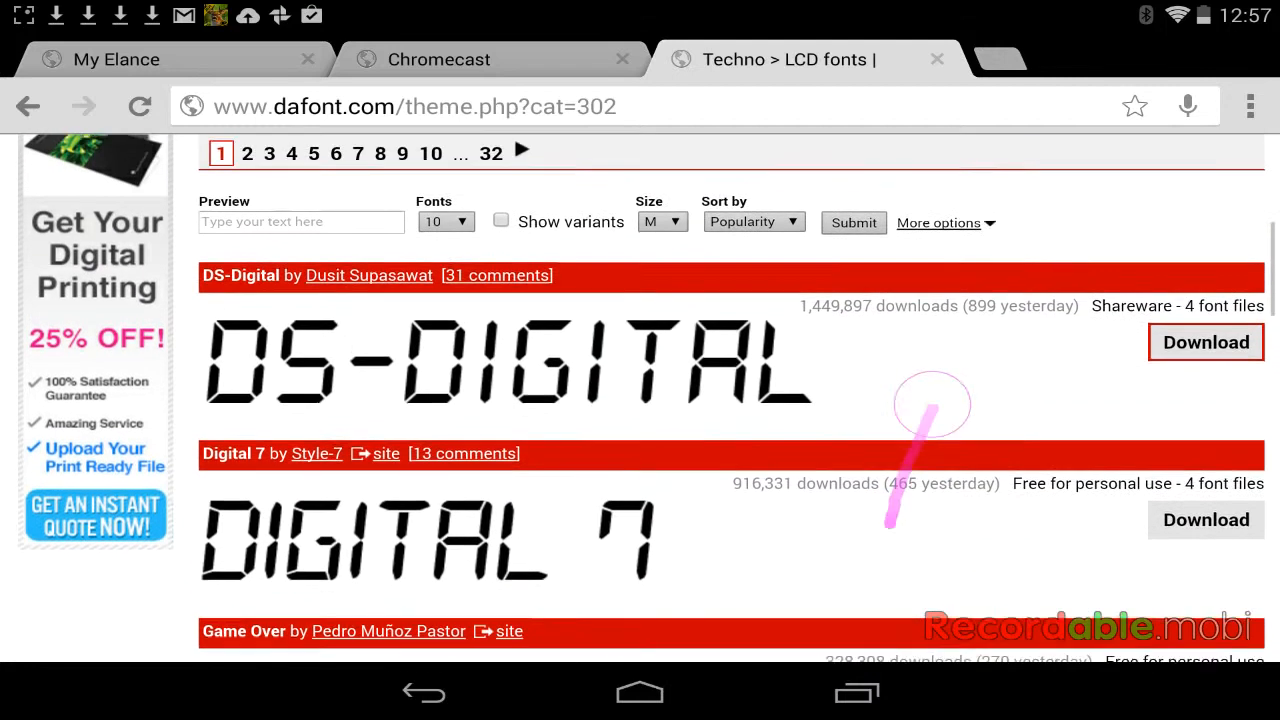
left_click(1204, 340)
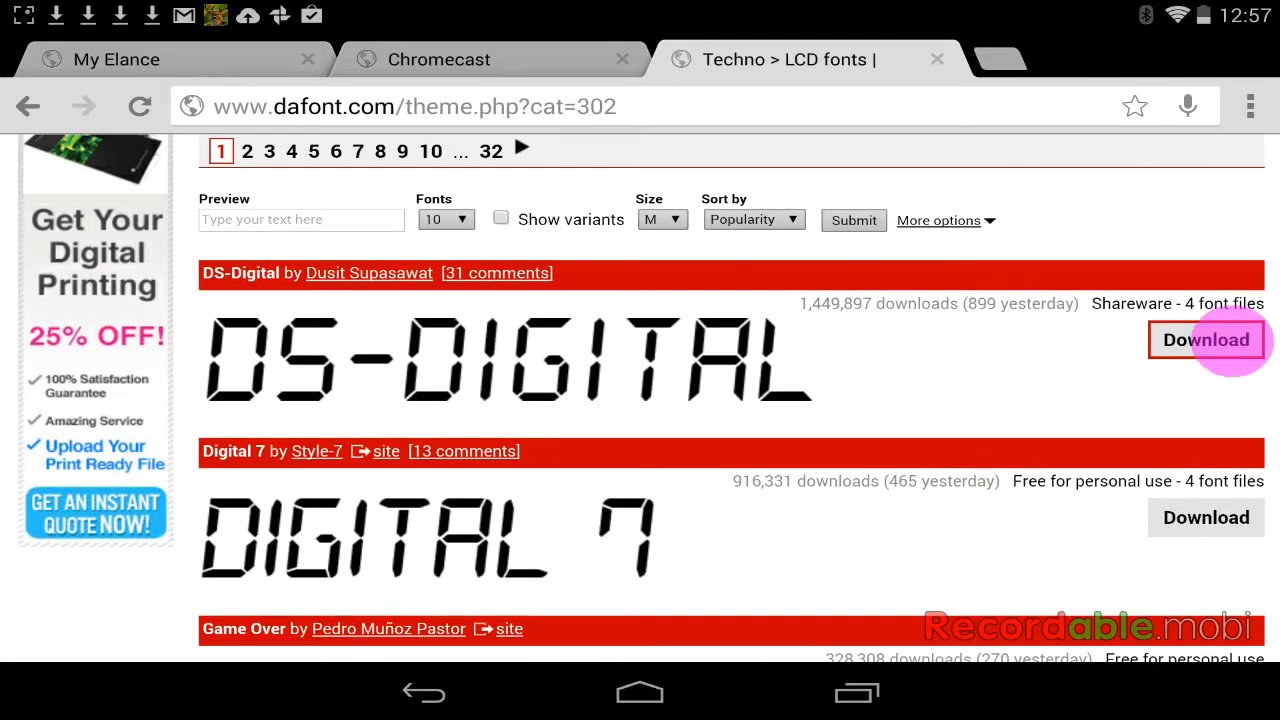
left_click(1204, 340)
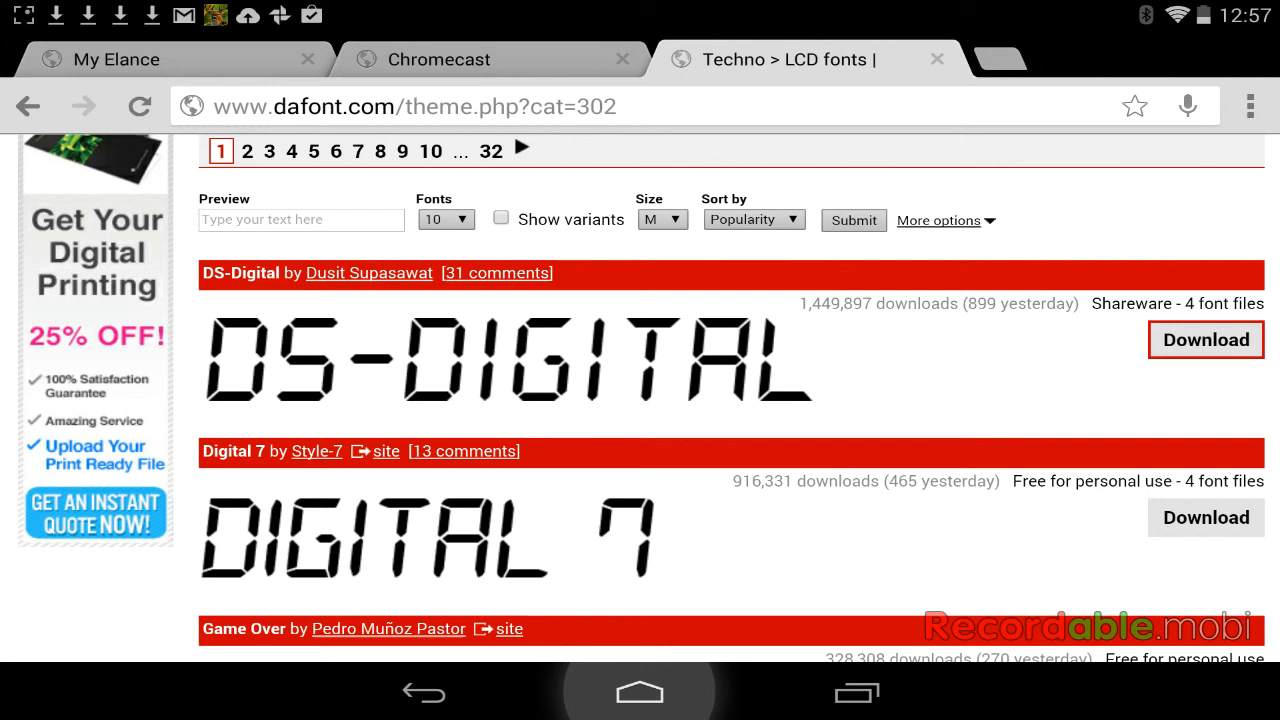
left_click(640, 692)
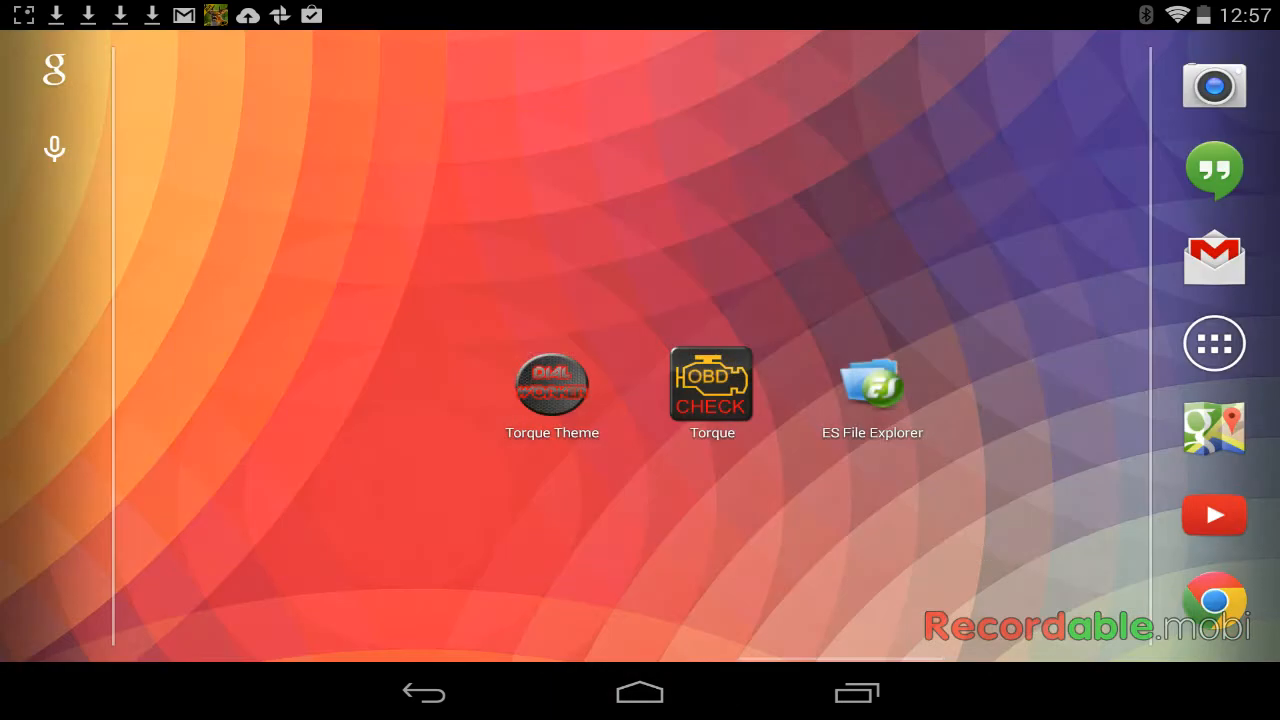
- In ES File Explorer's Download folder, start extracting ds_digital.zip
left_click(872, 384)
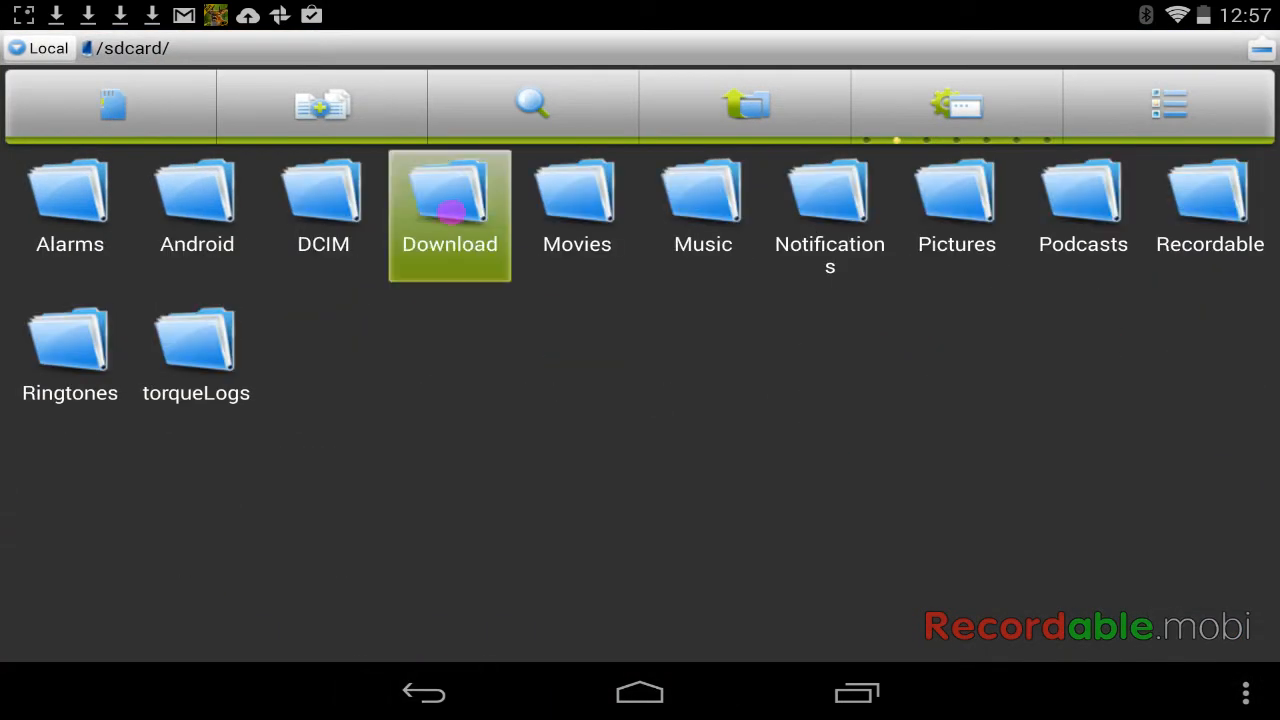
double_click(448, 200)
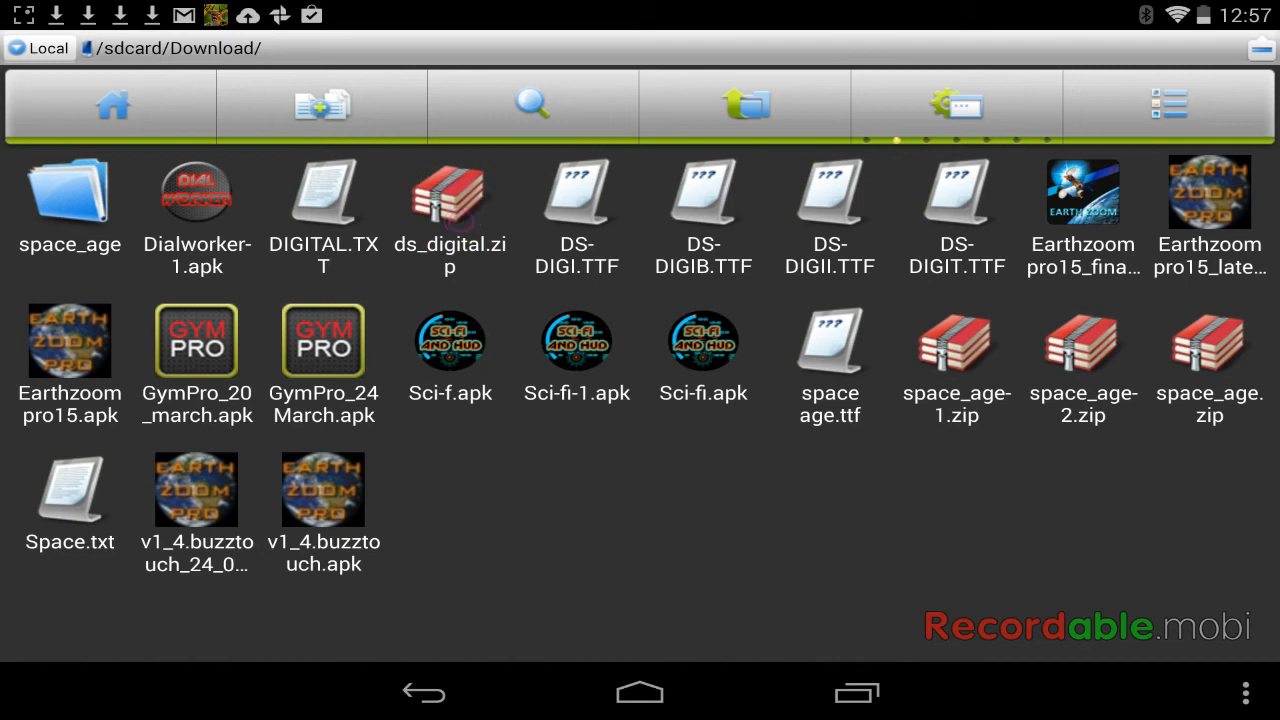
left_click(448, 204)
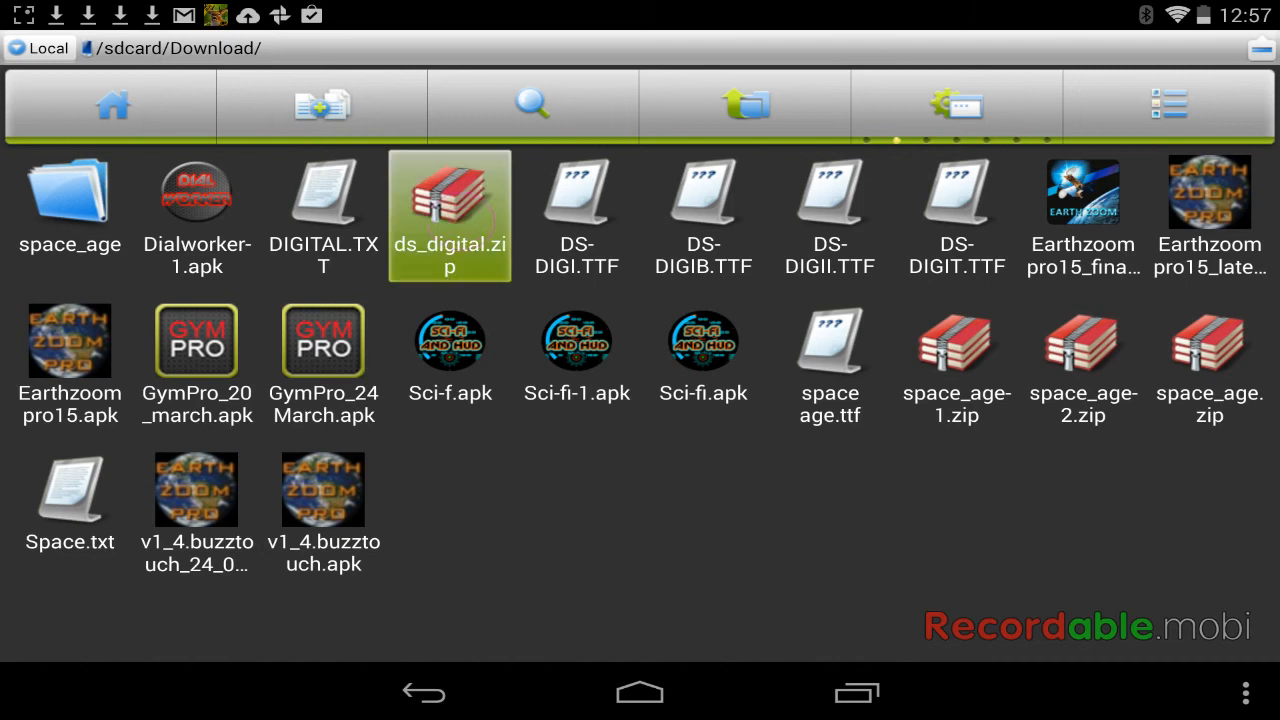
left_click(448, 216)
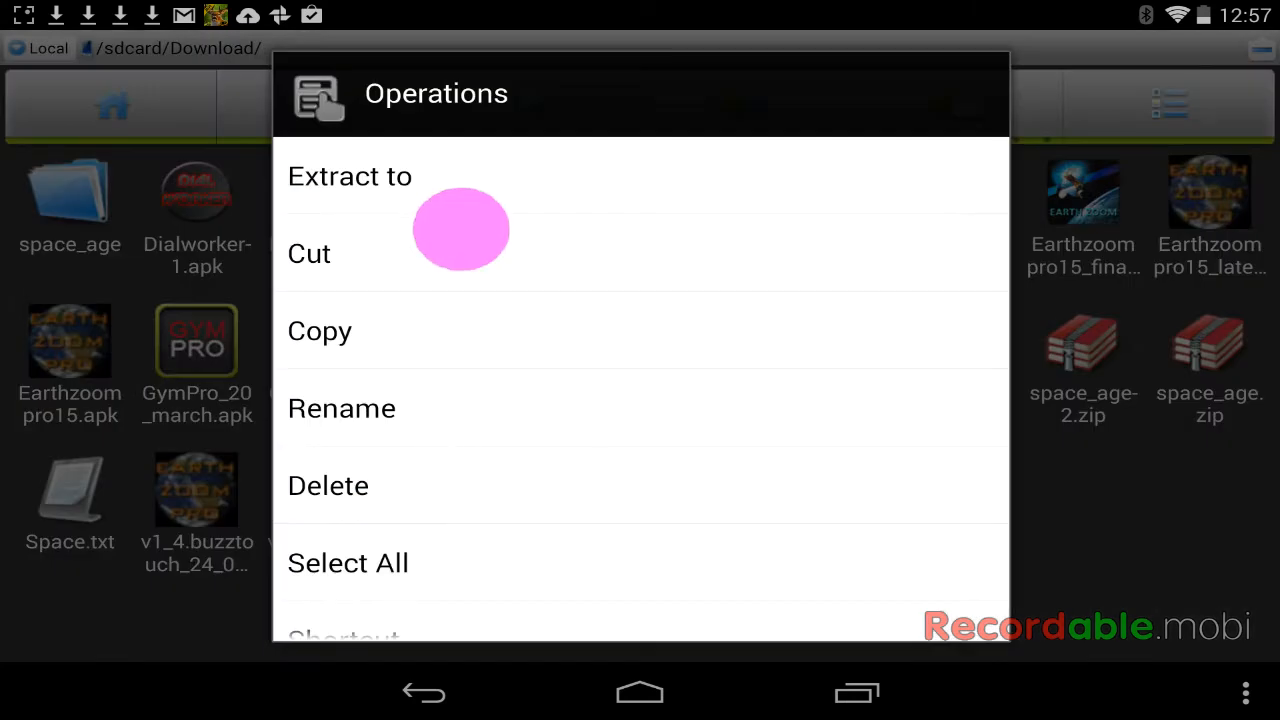
left_click(350, 176)
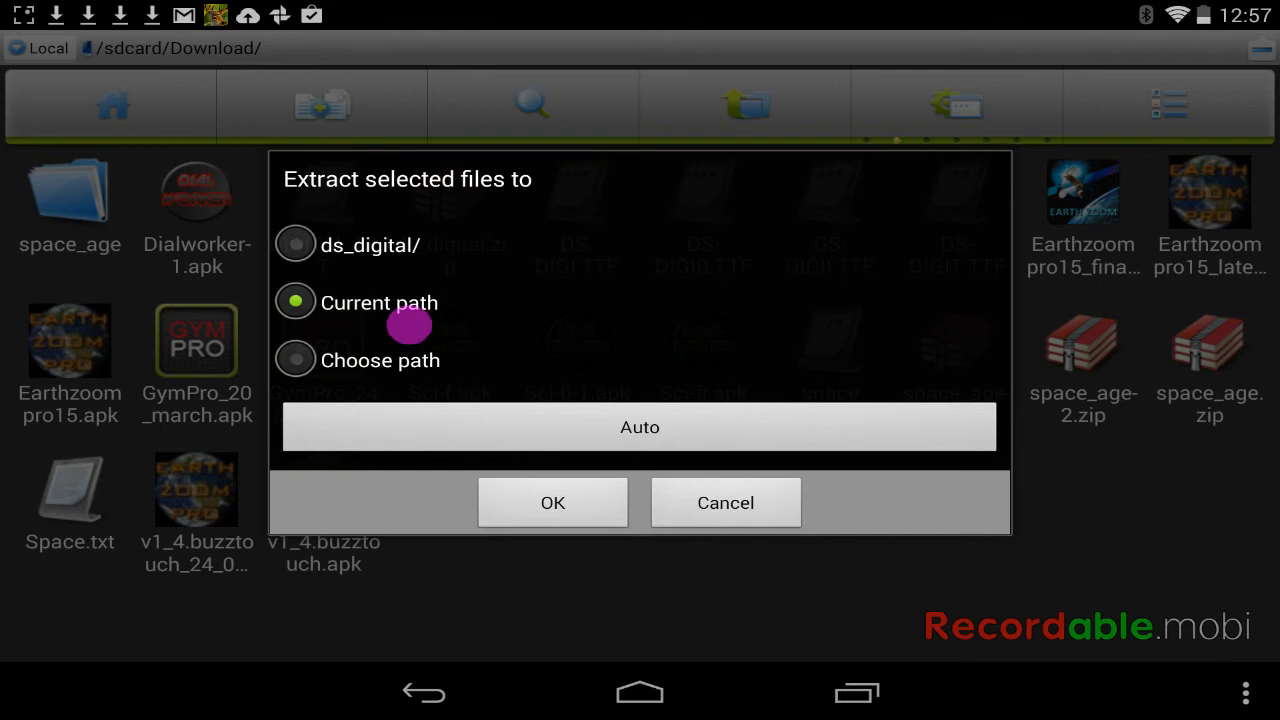
- Extract to the current path, overwriting the existing DIGITAL.TXT and DS-DIGI.TTF
left_click(552, 502)
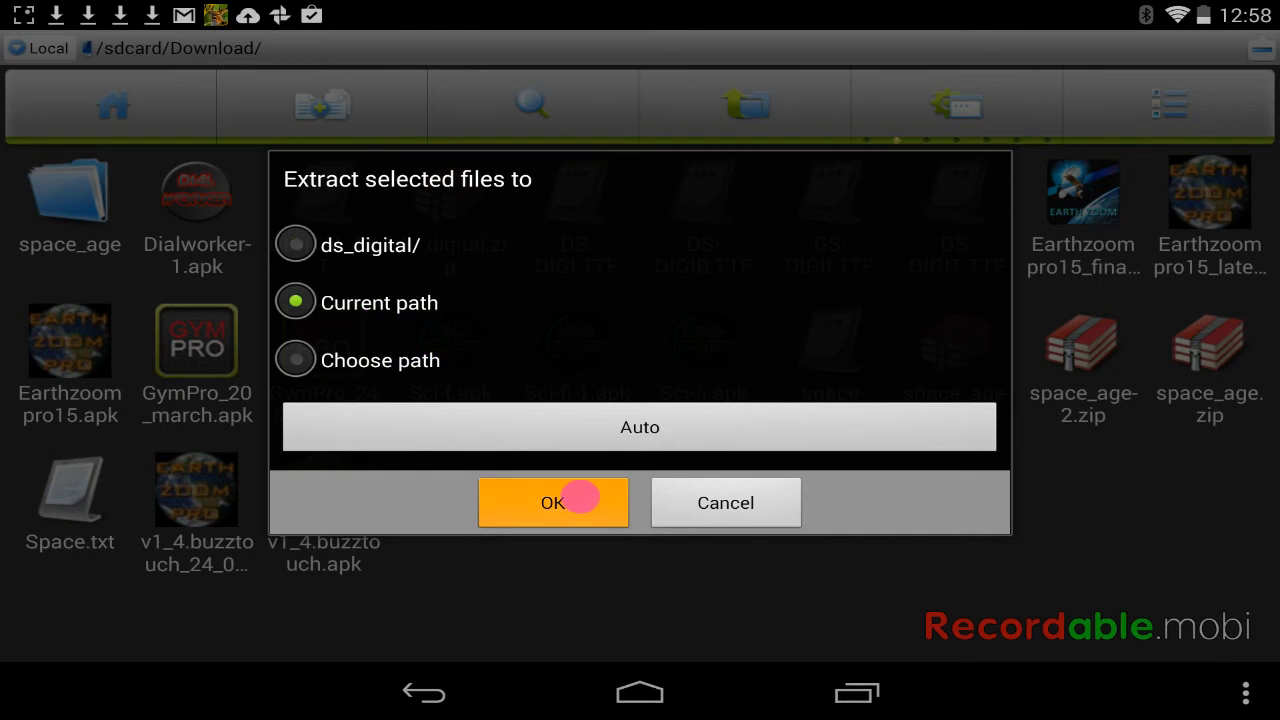
left_click(552, 502)
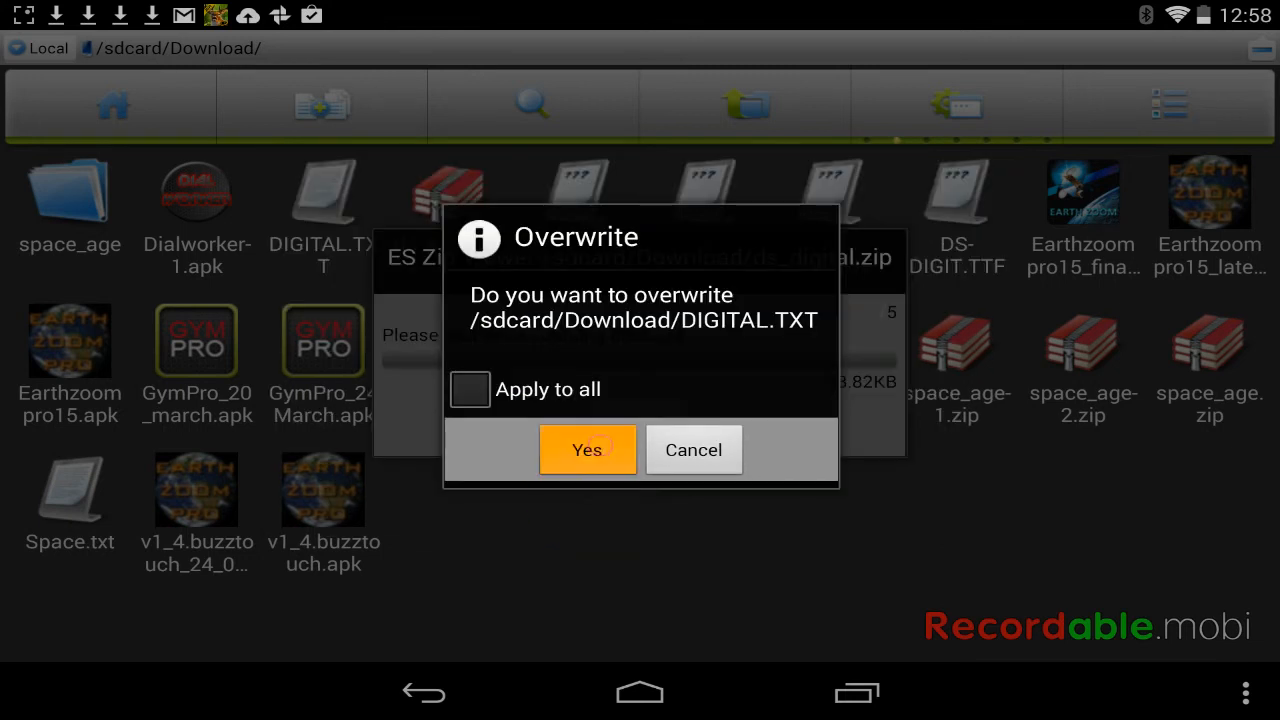
left_click(588, 448)
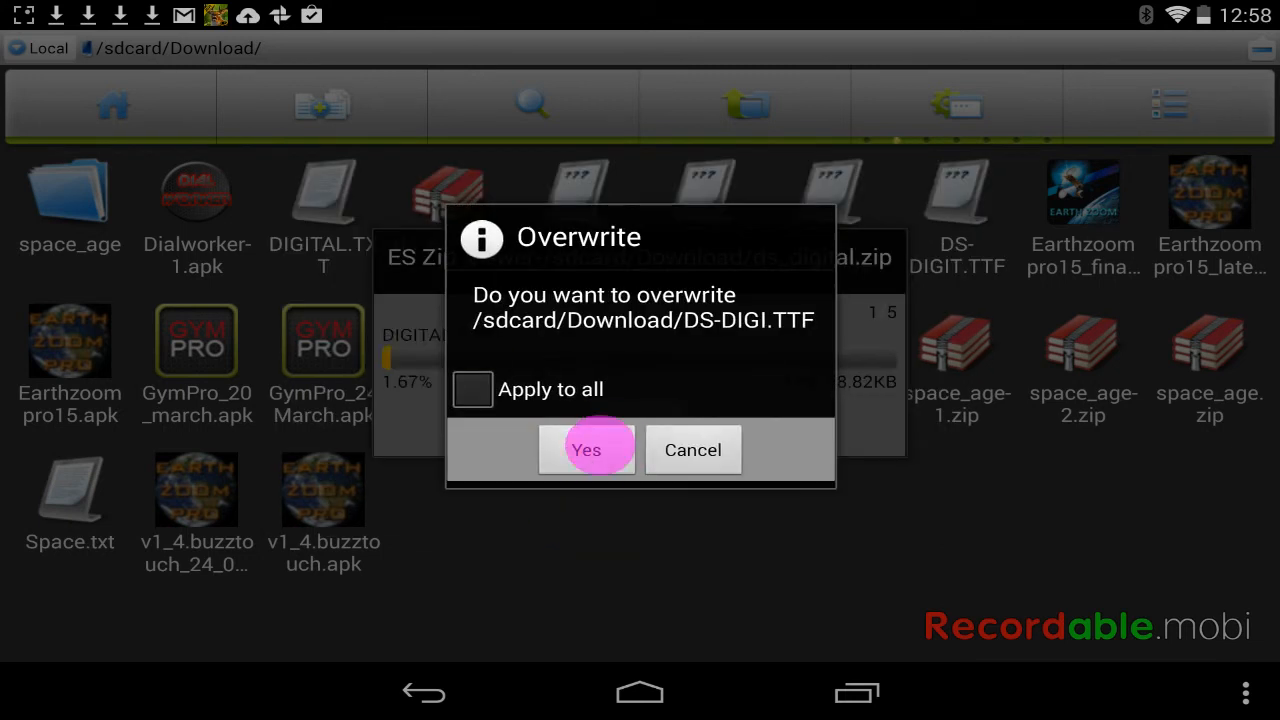
left_click(586, 448)
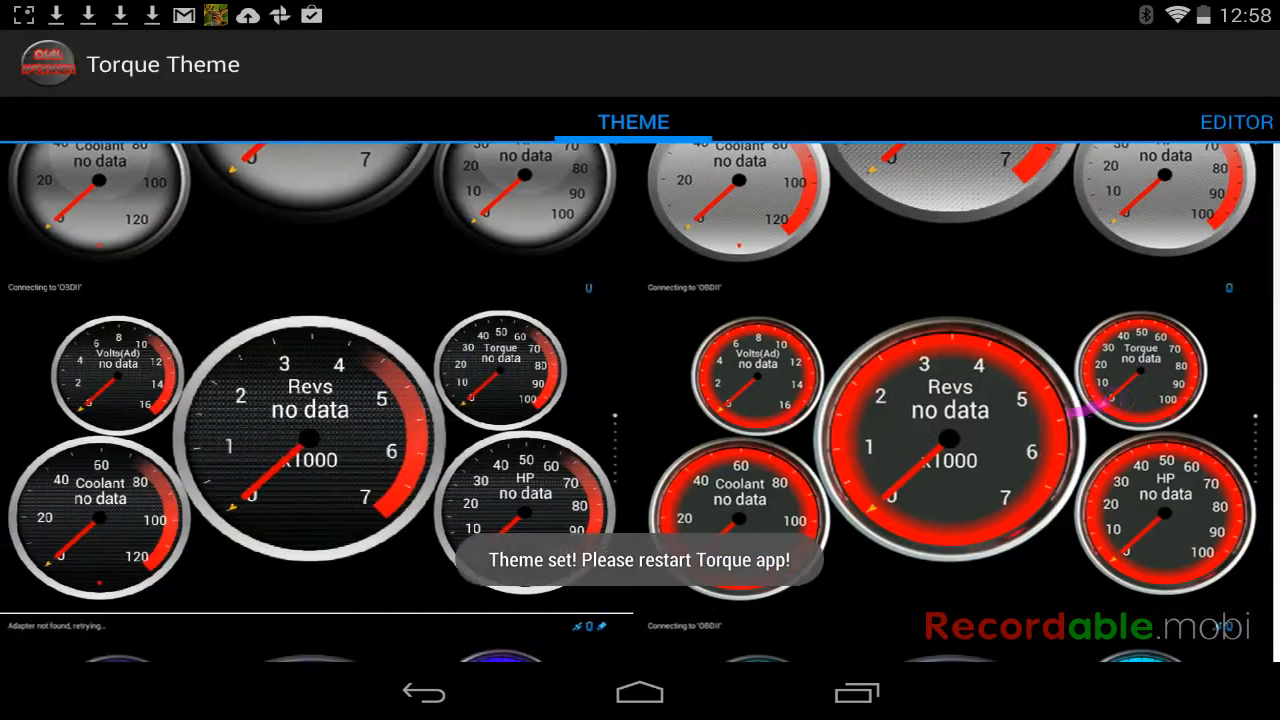
- In the theme editor, begin setting a custom gauge font
left_click(1236, 122)
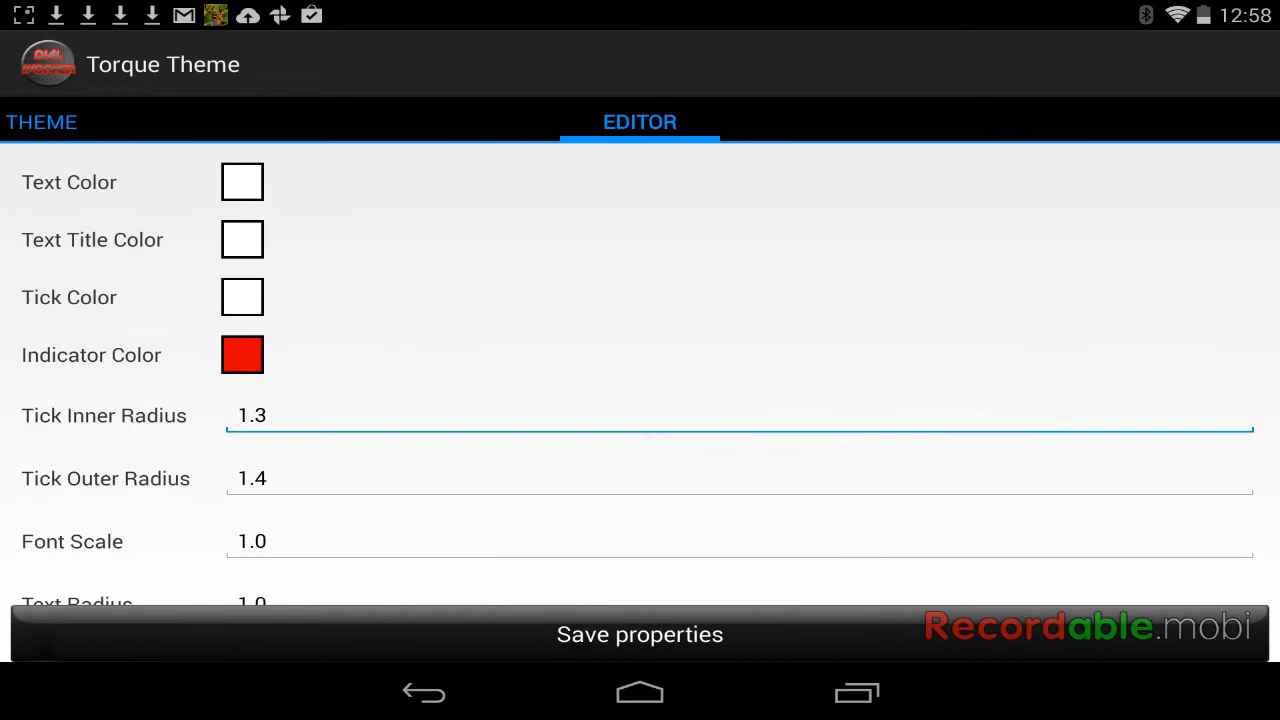
scroll("down", 3)
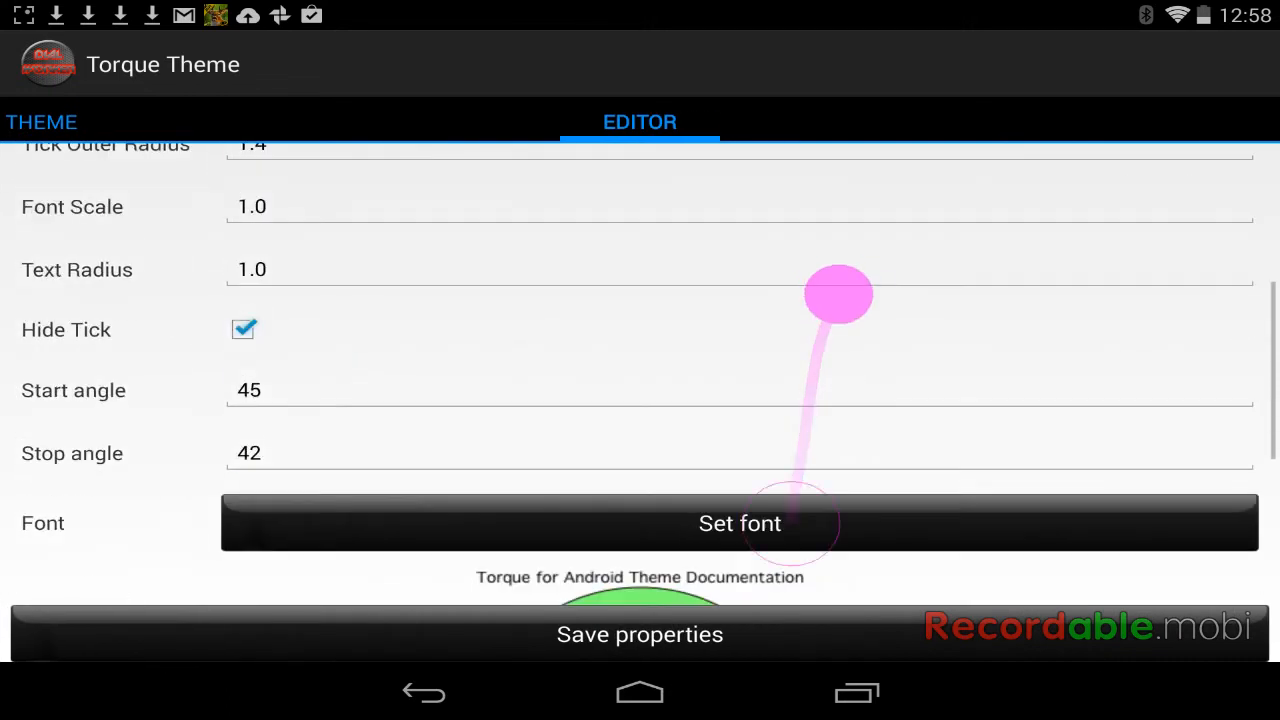
left_click(740, 524)
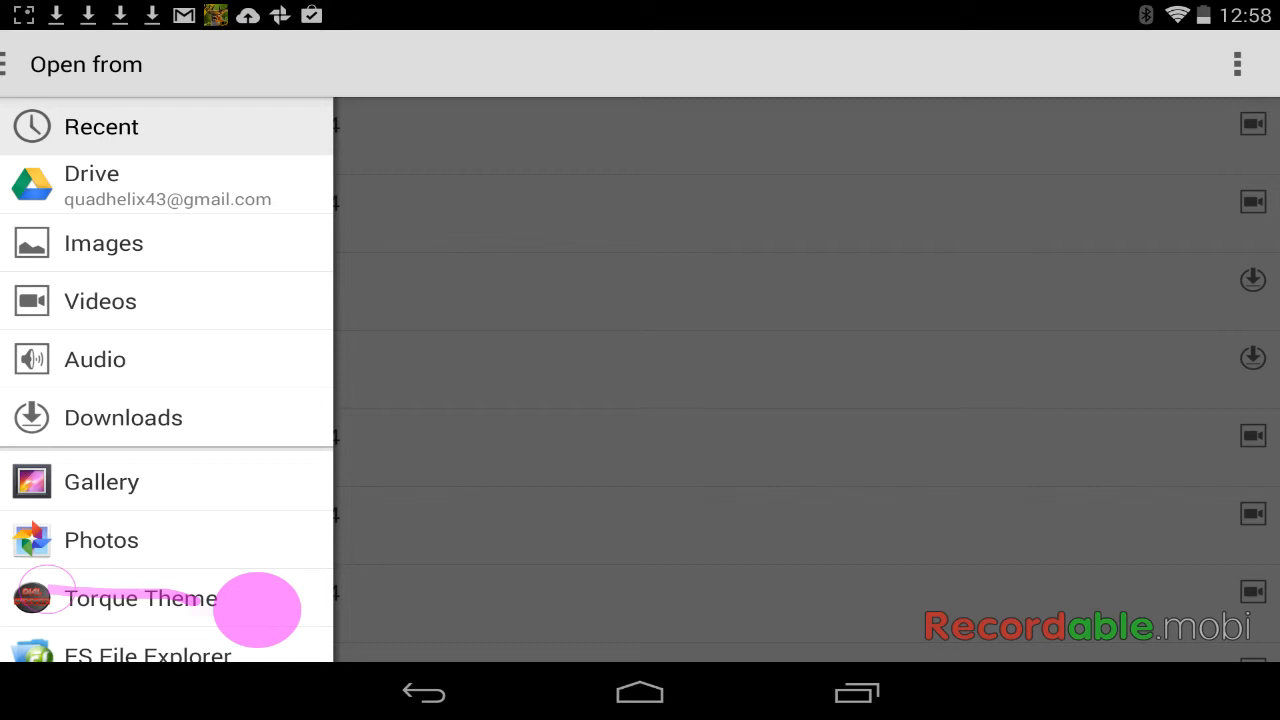
- Pick DS-DIGIB.TTF from the Download folder as the gauge font
left_click(140, 598)
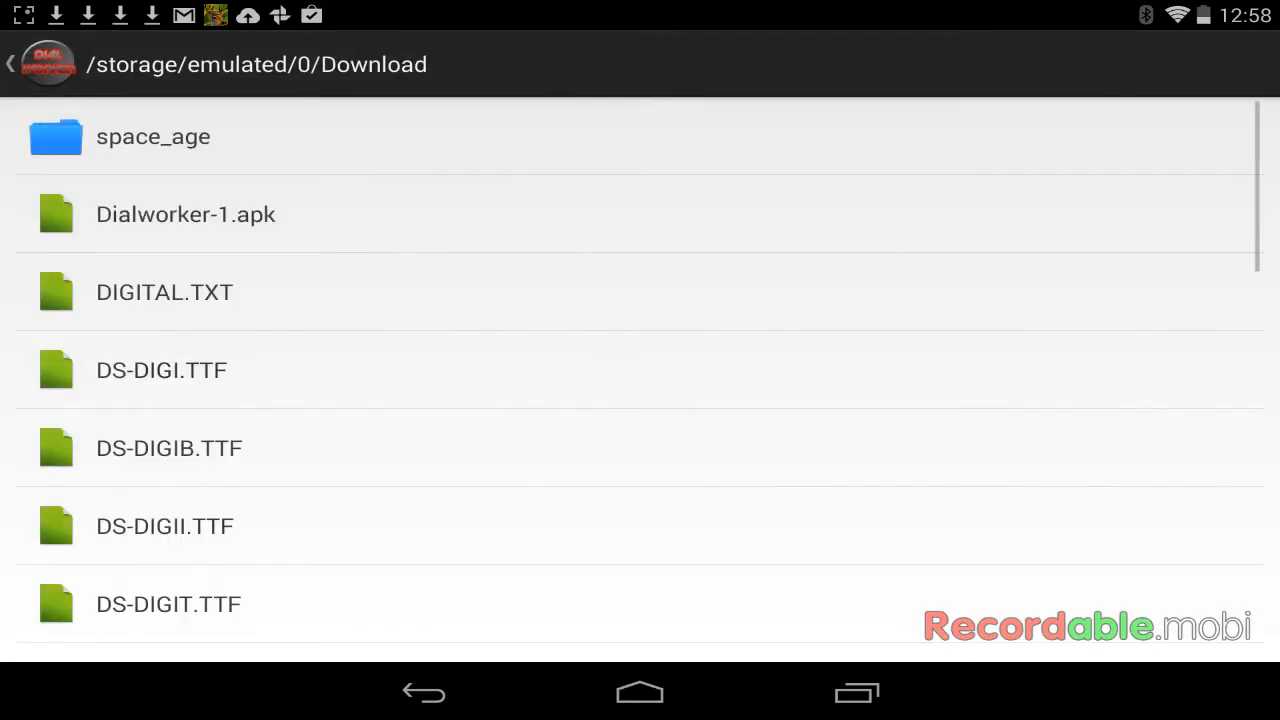
left_click(200, 448)
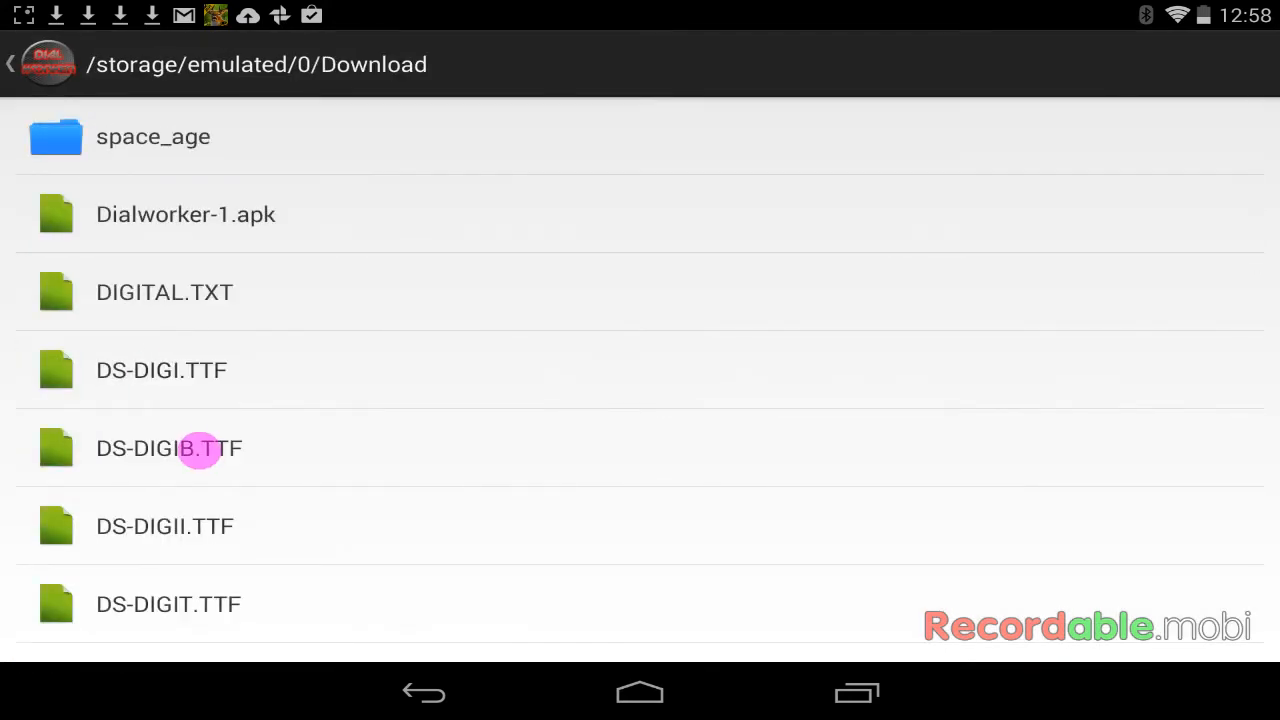
left_click(168, 448)
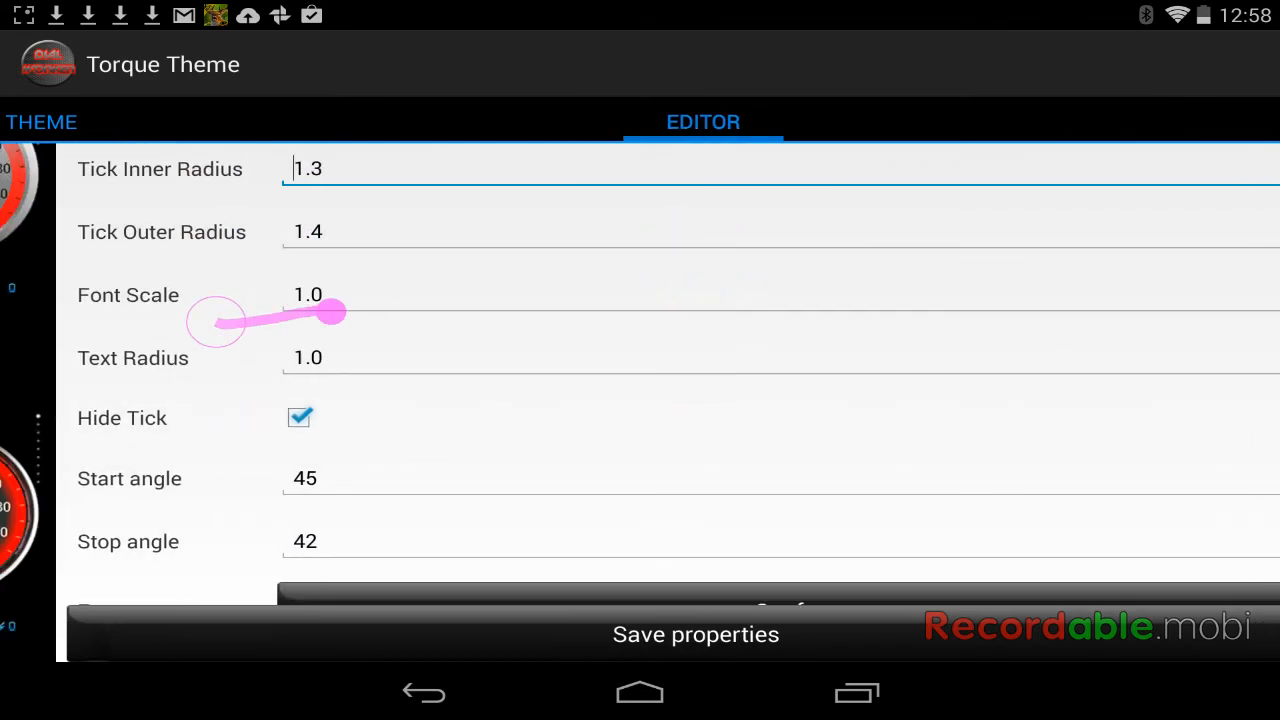
- Set font scale 1.3 and red text color, then save the theme properties
left_click(308, 294)
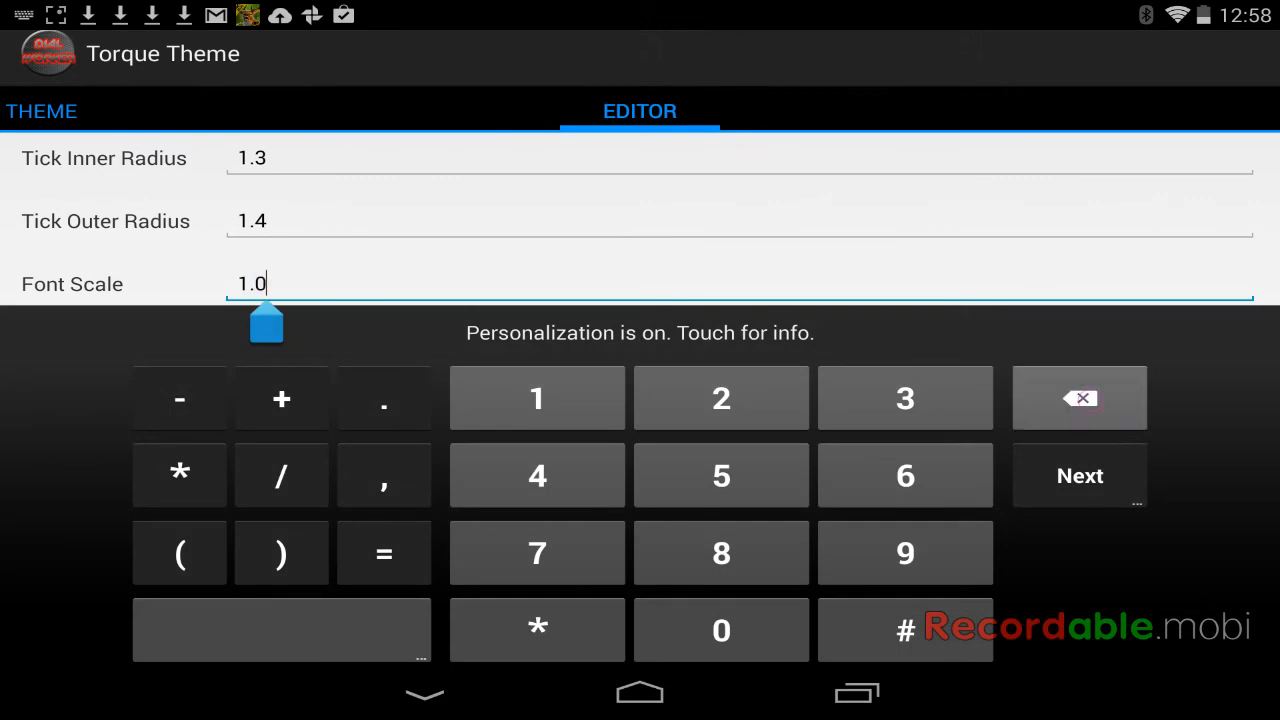
left_click(904, 396)
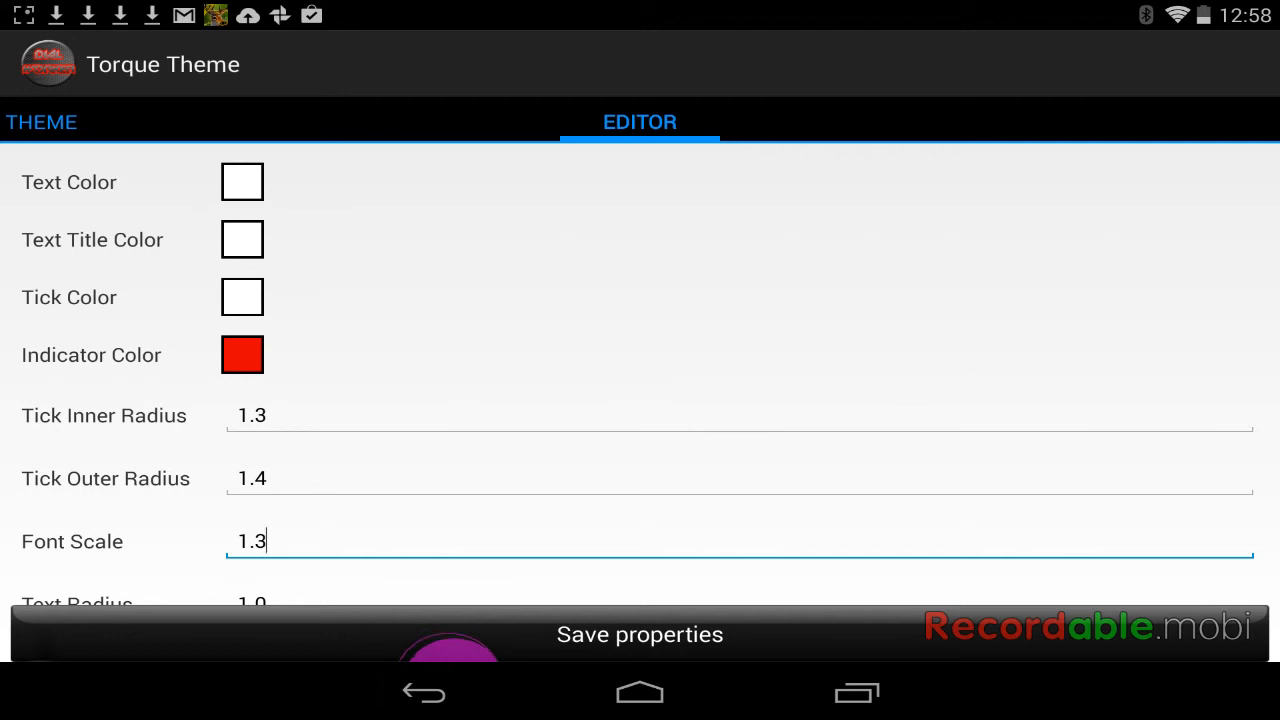
left_click(242, 356)
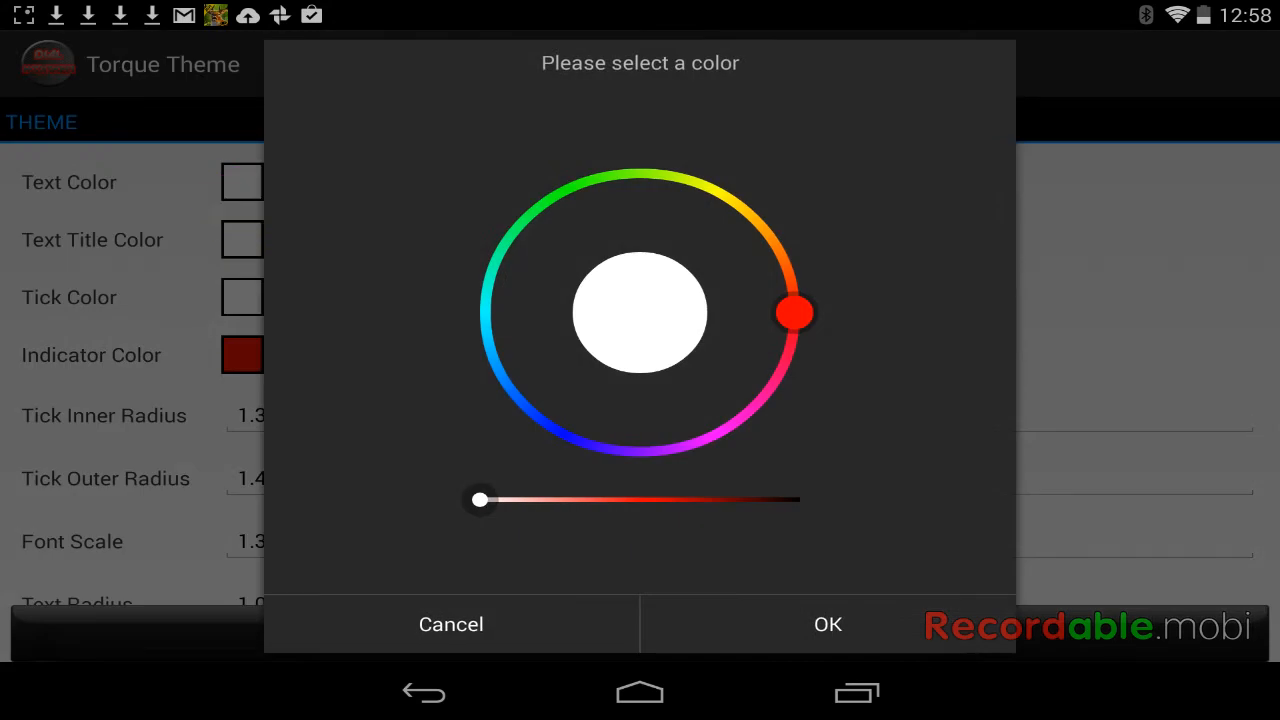
left_click(828, 624)
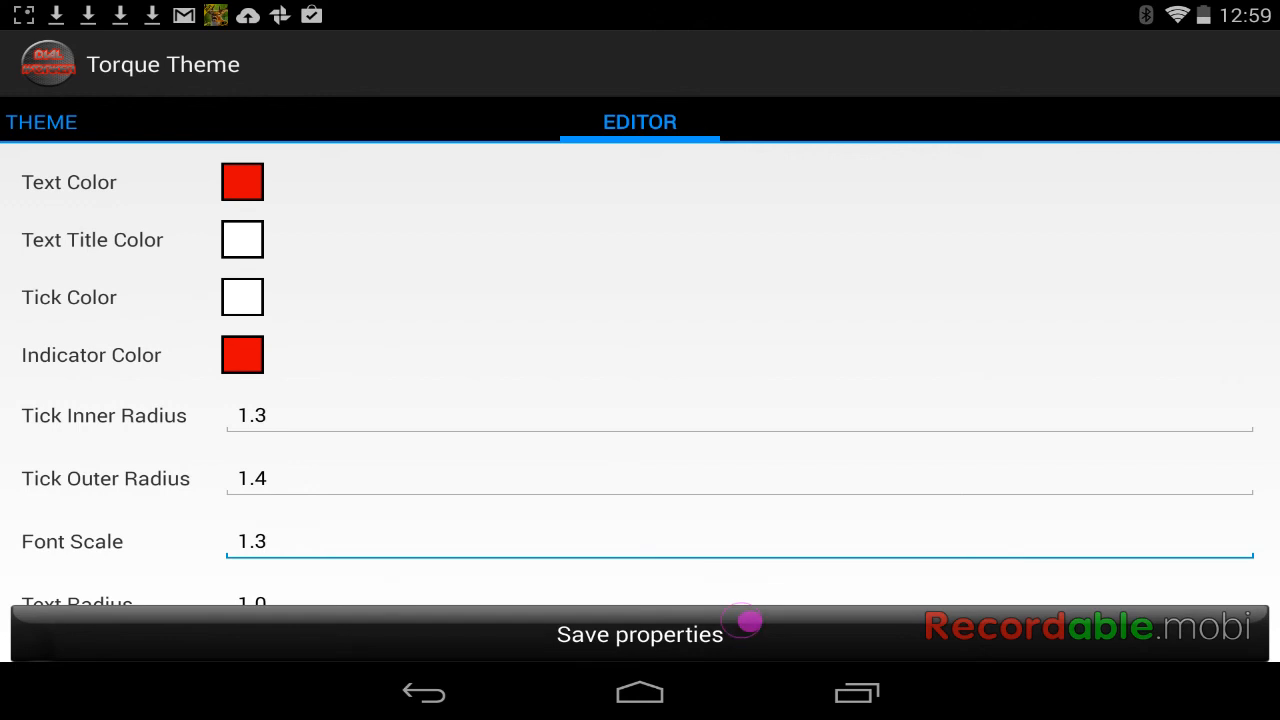
left_click(640, 632)
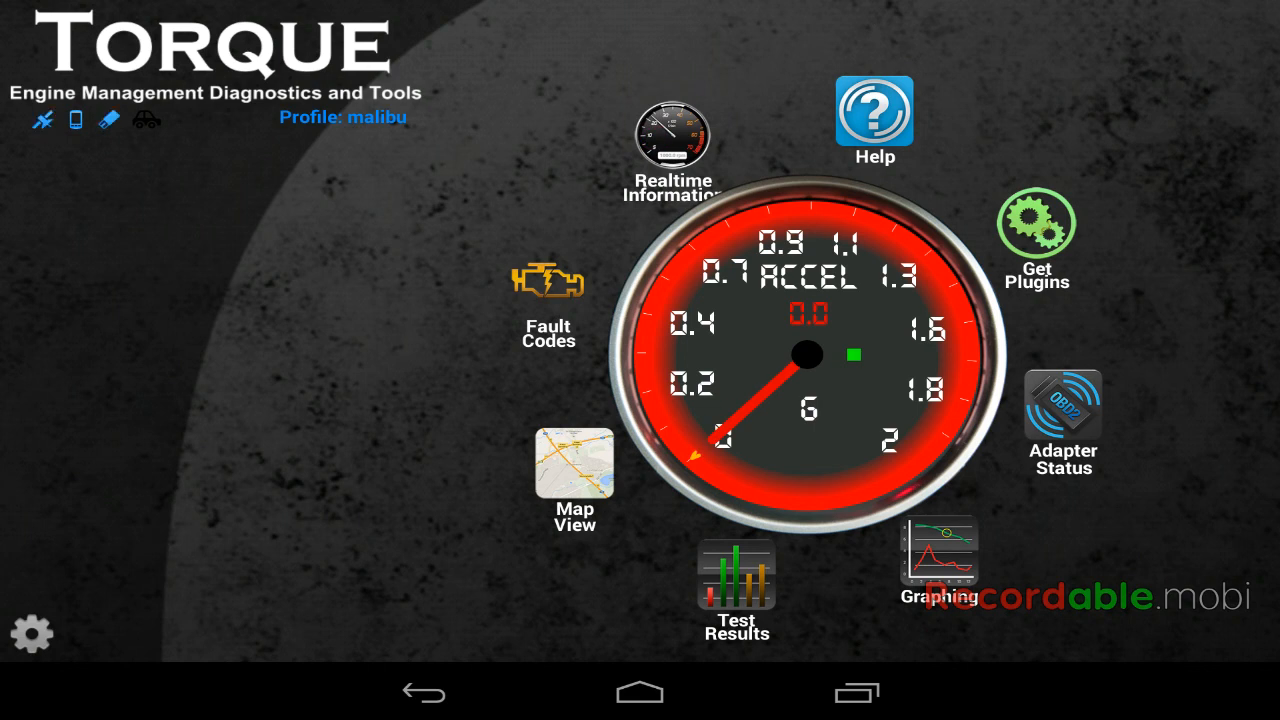
- Exit Torque and relaunch it from the home screen to load the new theme
left_click(672, 150)
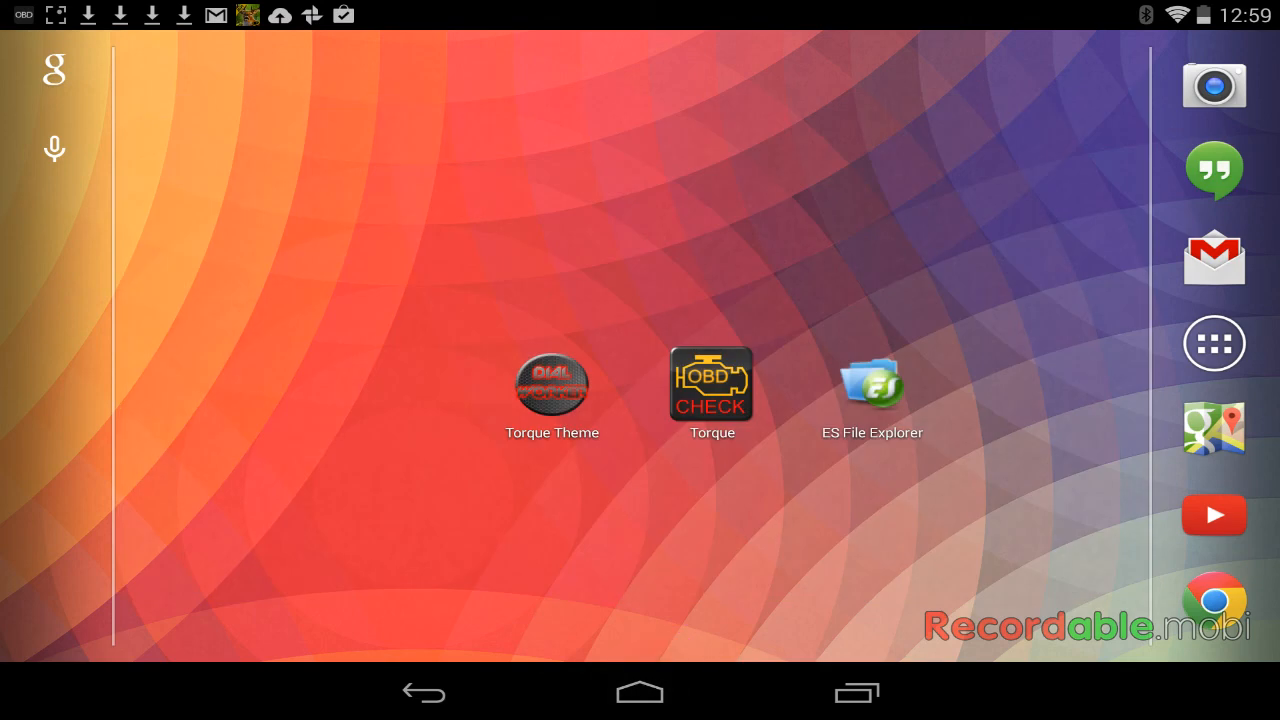
left_click(712, 384)
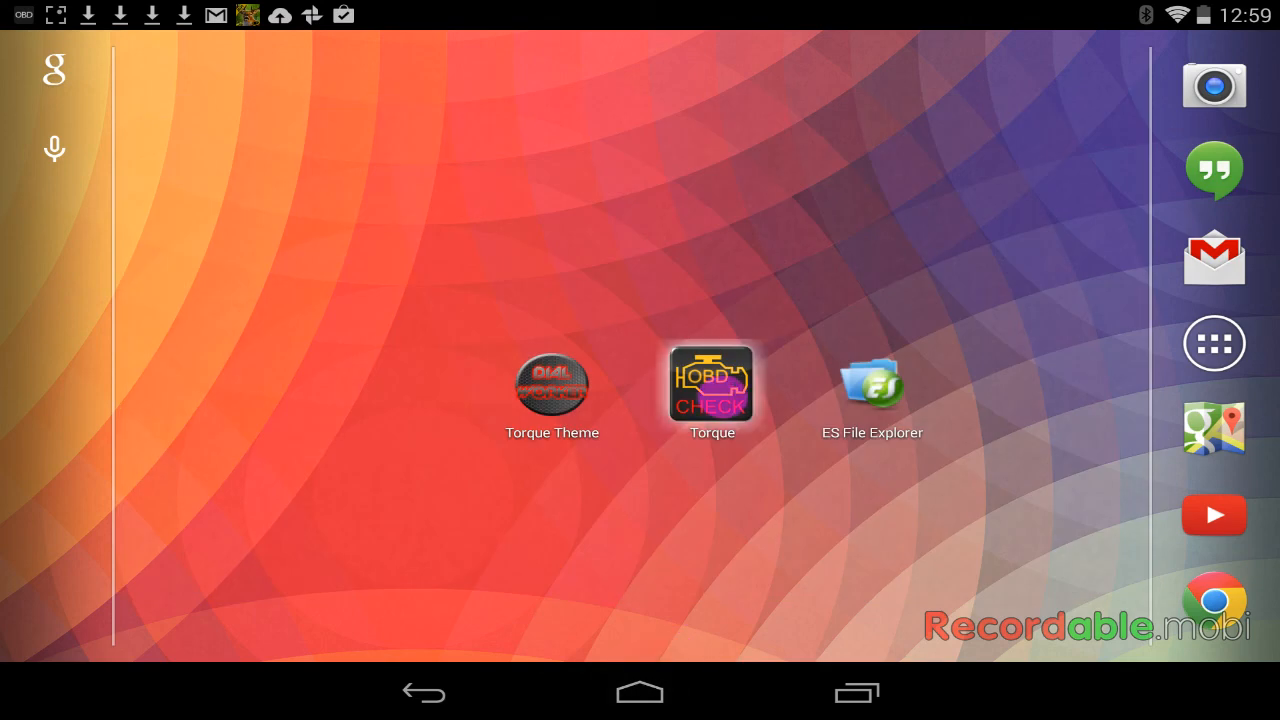